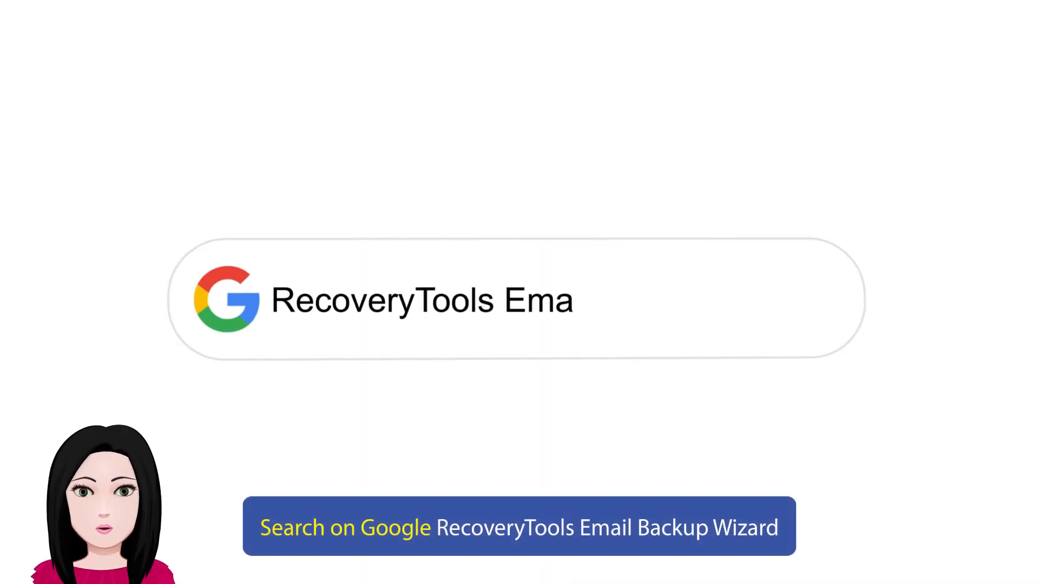
Step: Search Google for Recoverytools Email Backup Wizard and open the RecoveryTools Email Backup Software result
text(il Backup Wizard)
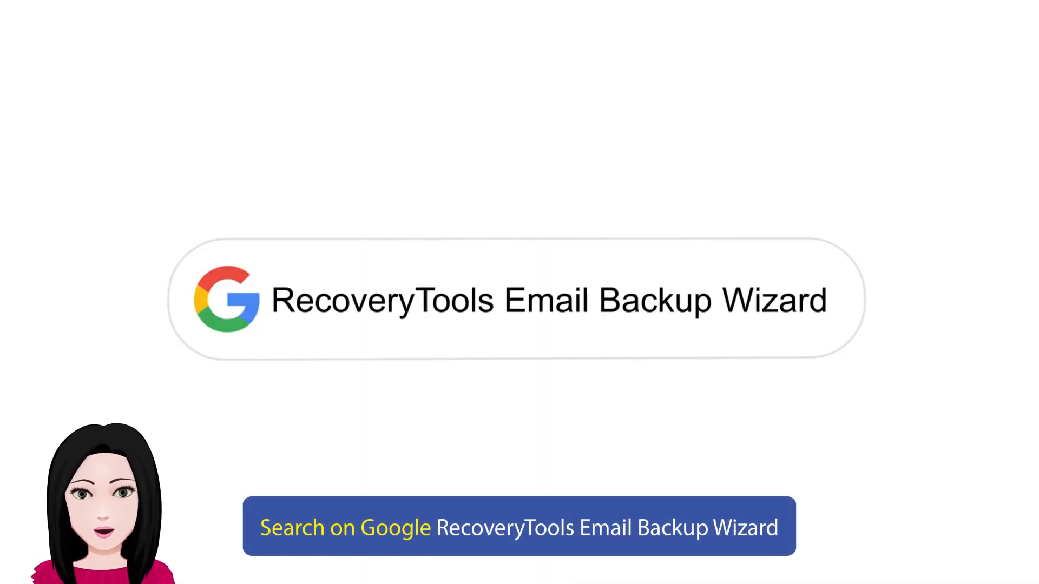
click(518, 526)
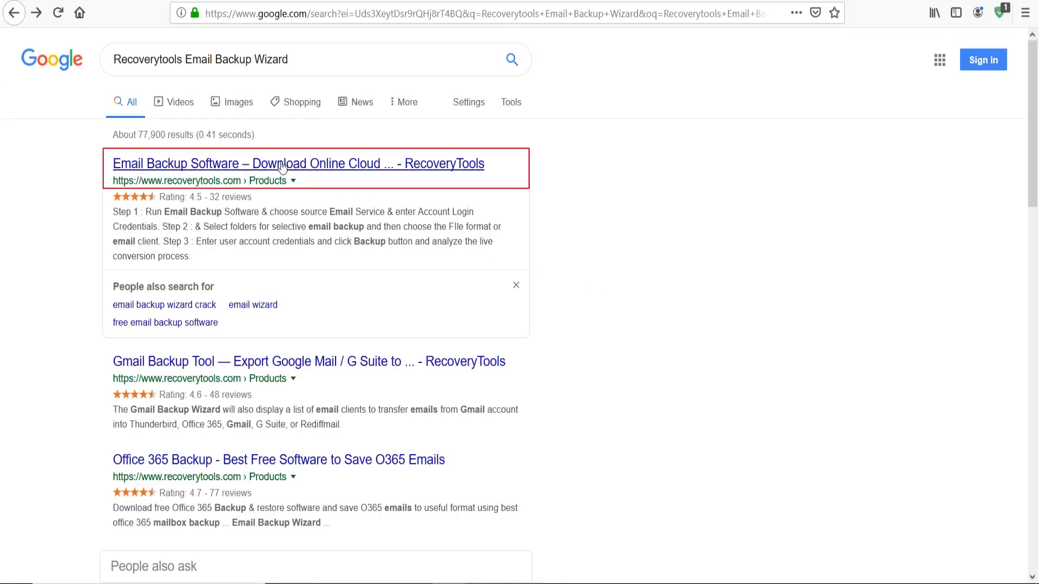
mouse_move(281, 163)
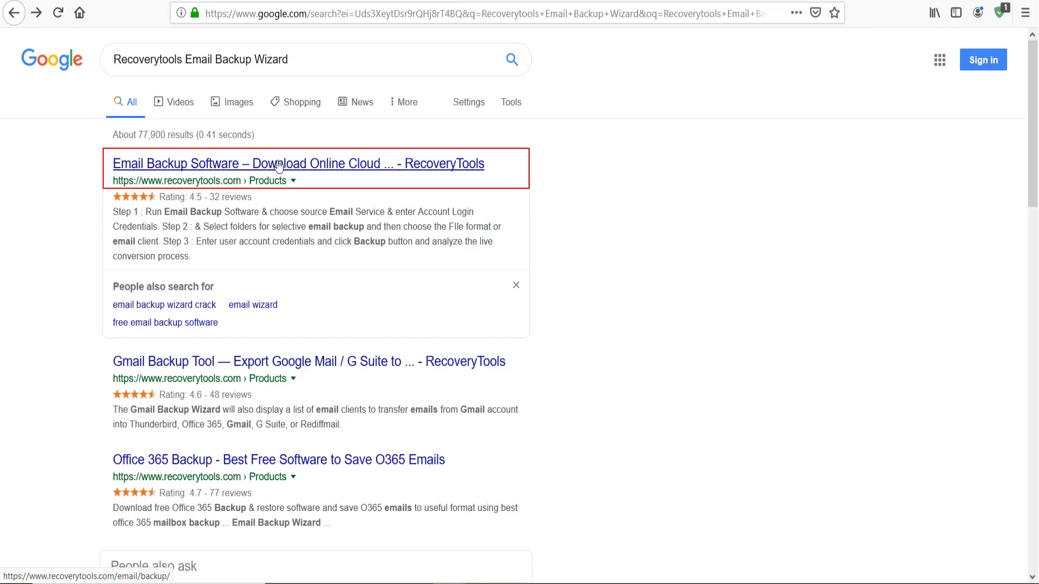
click(298, 164)
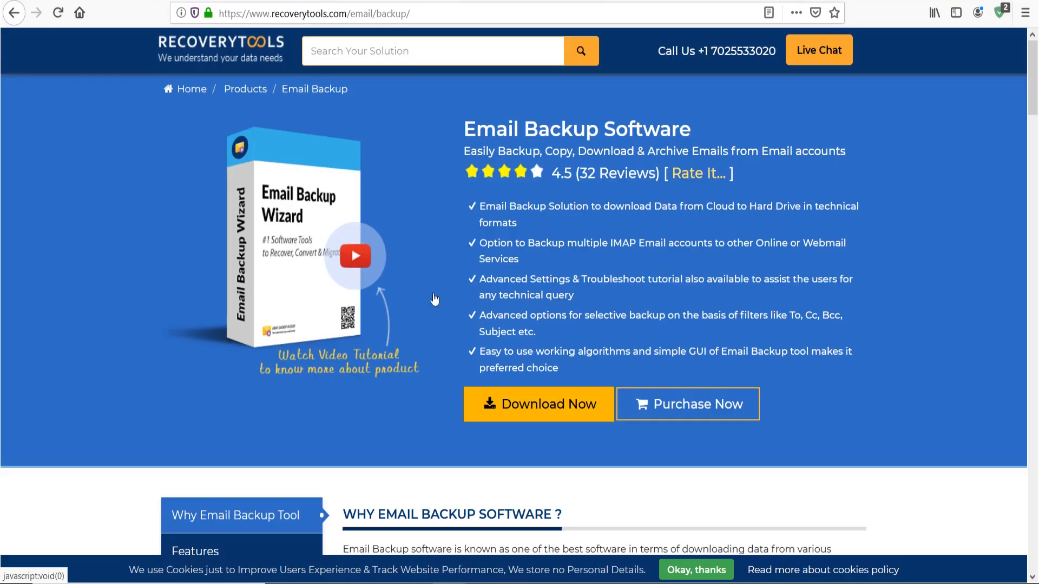
Step: Download the Email Backup Wizard installer, saving the setup file to disk
click(537, 404)
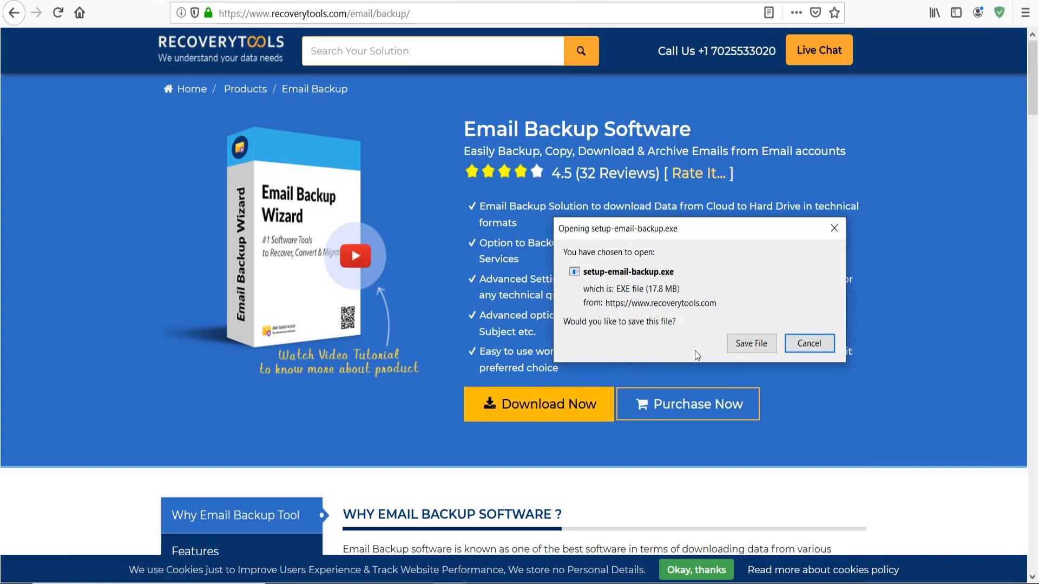
click(751, 343)
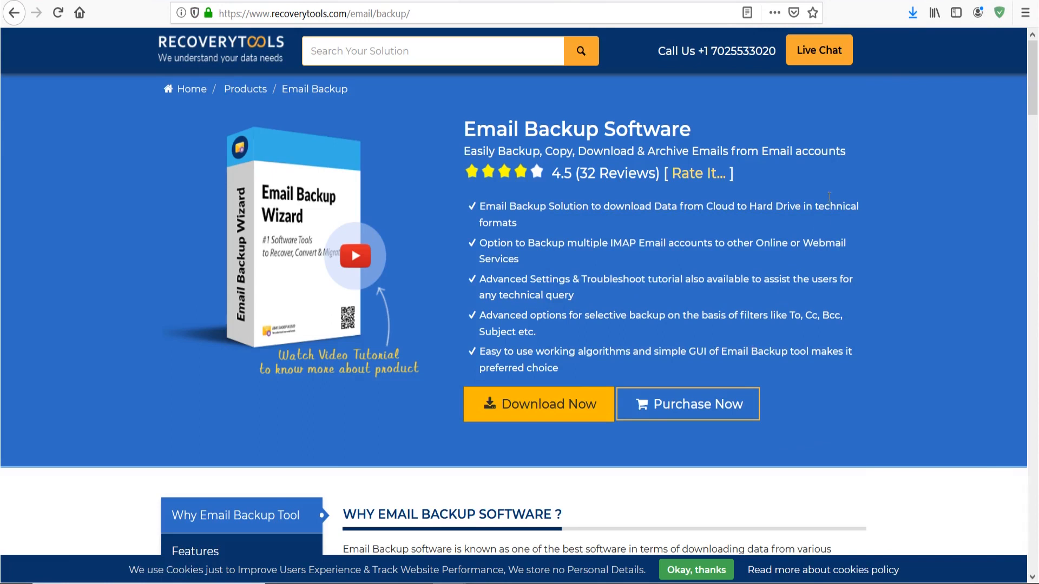
click(912, 13)
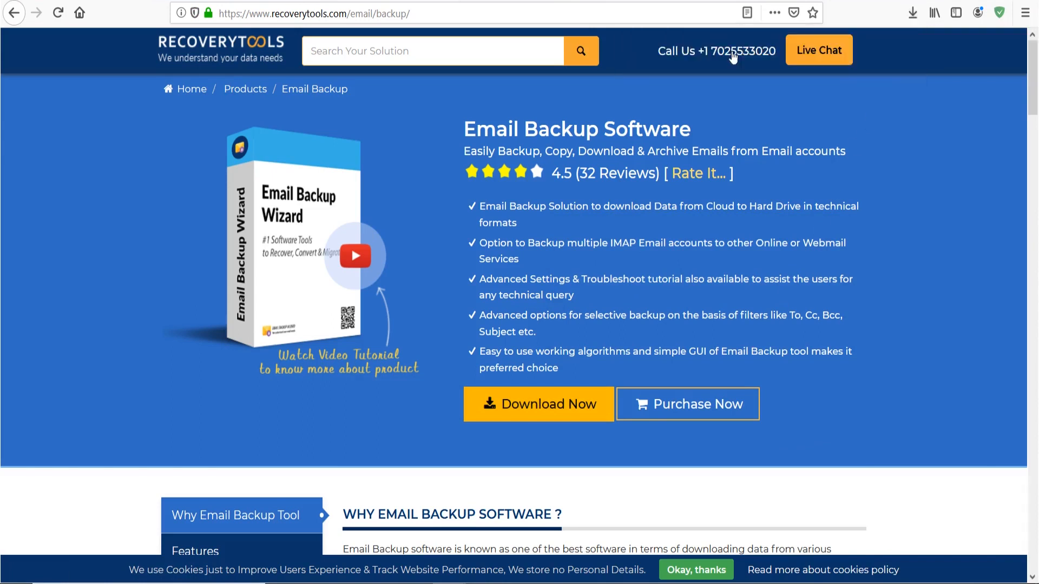
Step: Run the downloaded installer past the security warning into Email Backup Wizard Setup
click(538, 403)
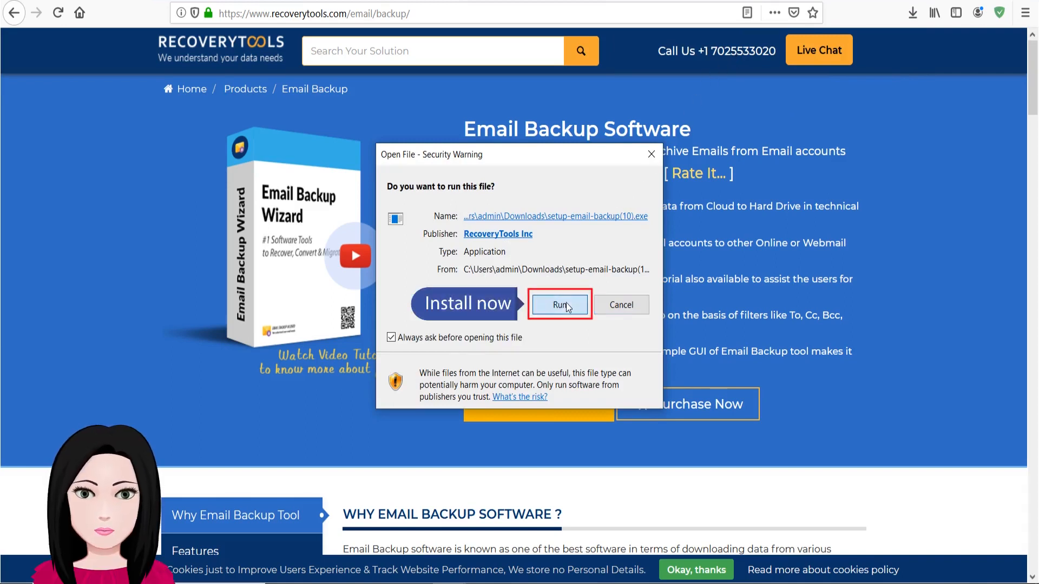
click(558, 306)
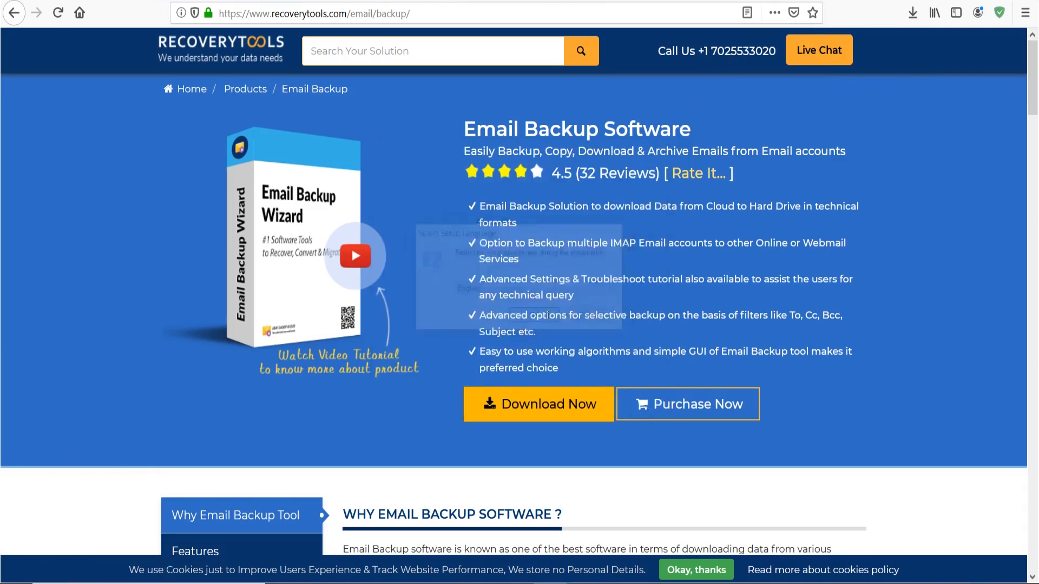
click(537, 403)
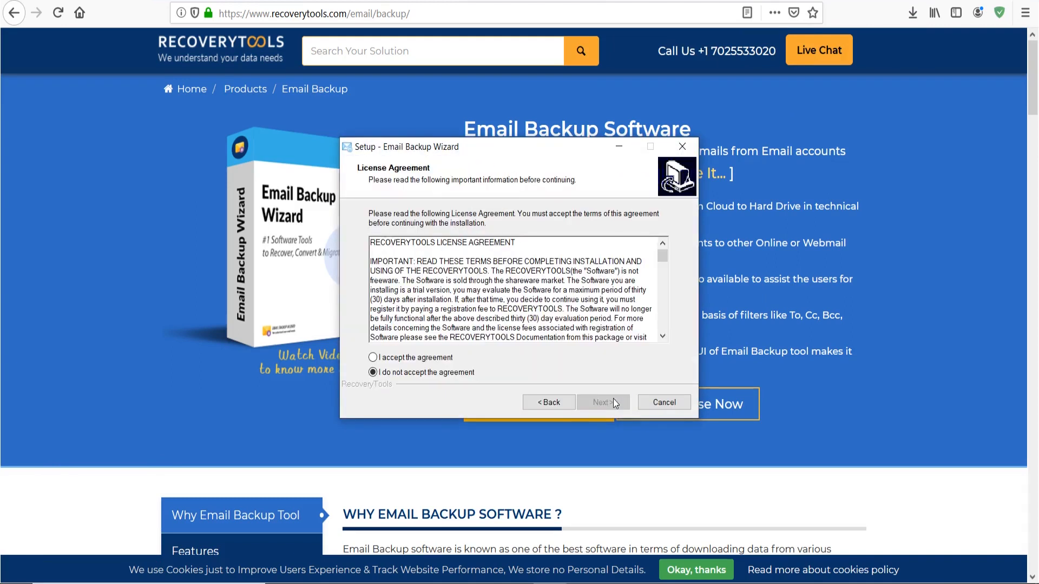
Step: Accept the licence agreement and keep the default installation folder
click(373, 357)
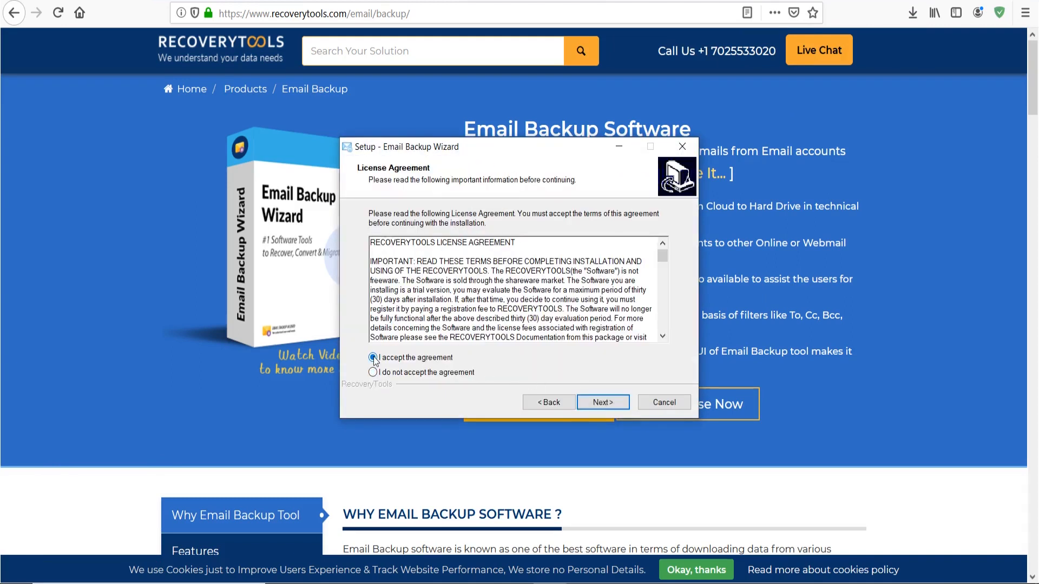
click(602, 403)
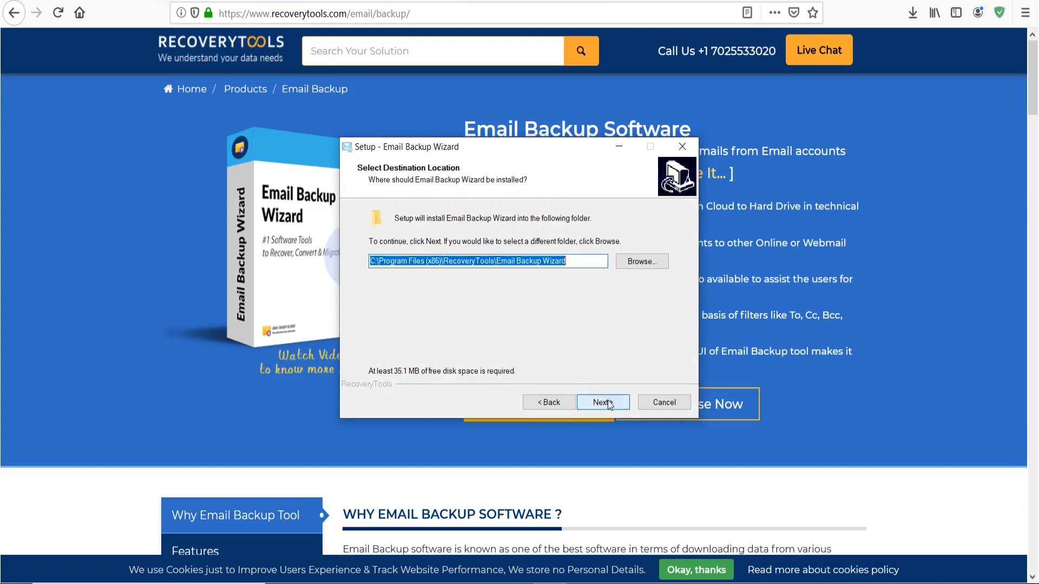
click(599, 403)
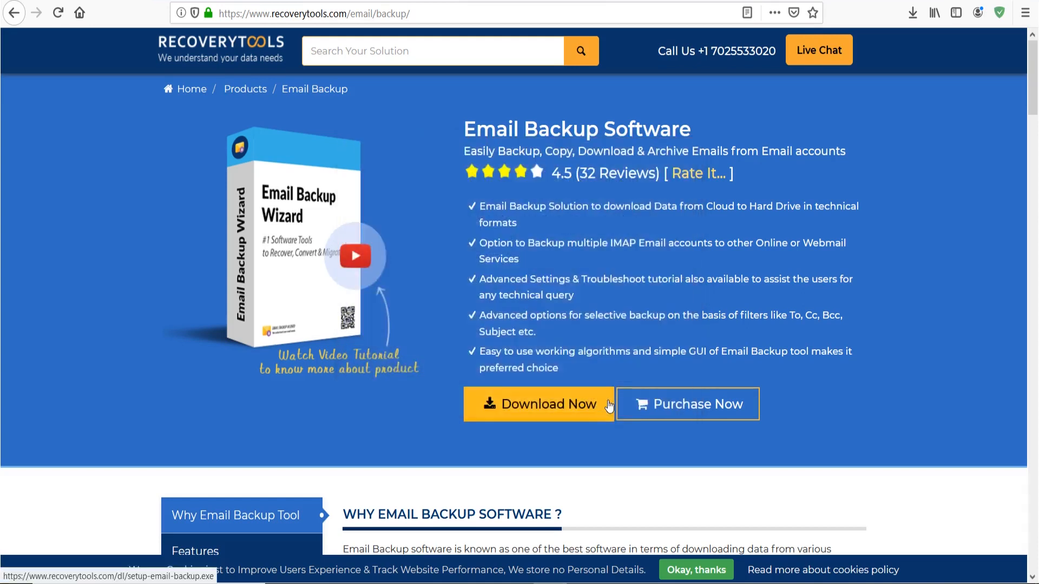
click(539, 404)
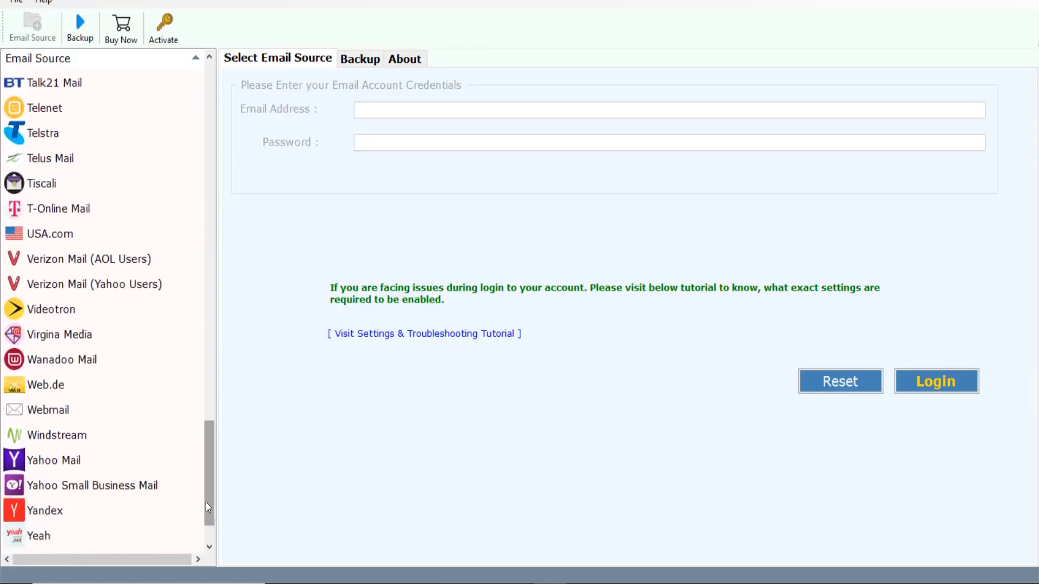
click(48, 409)
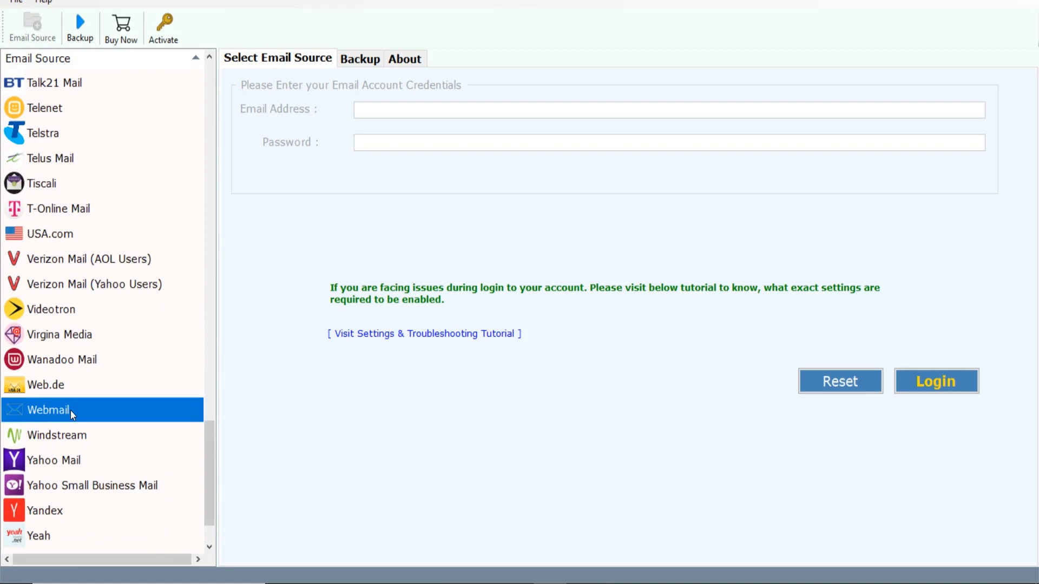
click(47, 409)
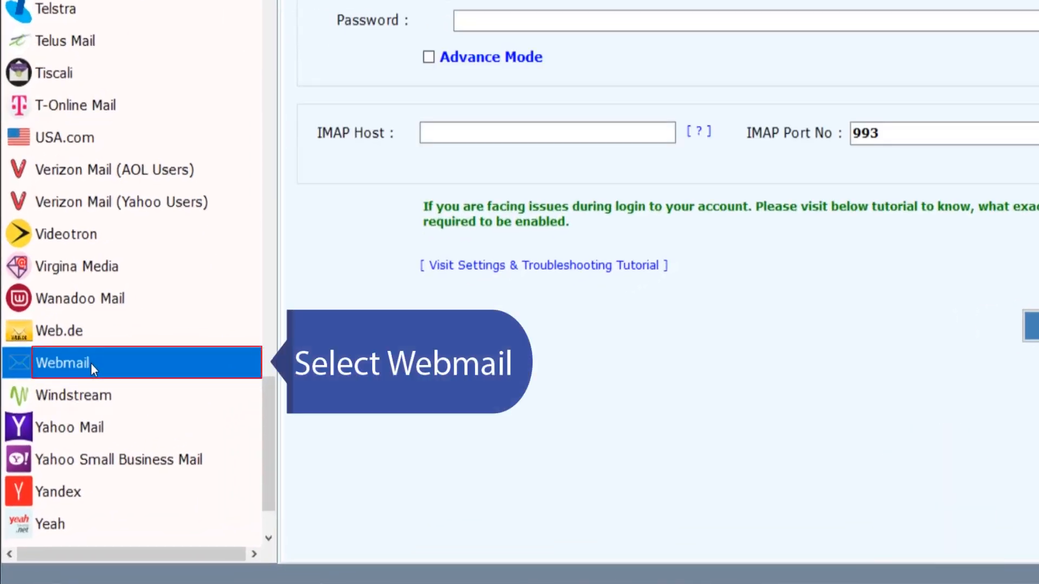
click(90, 364)
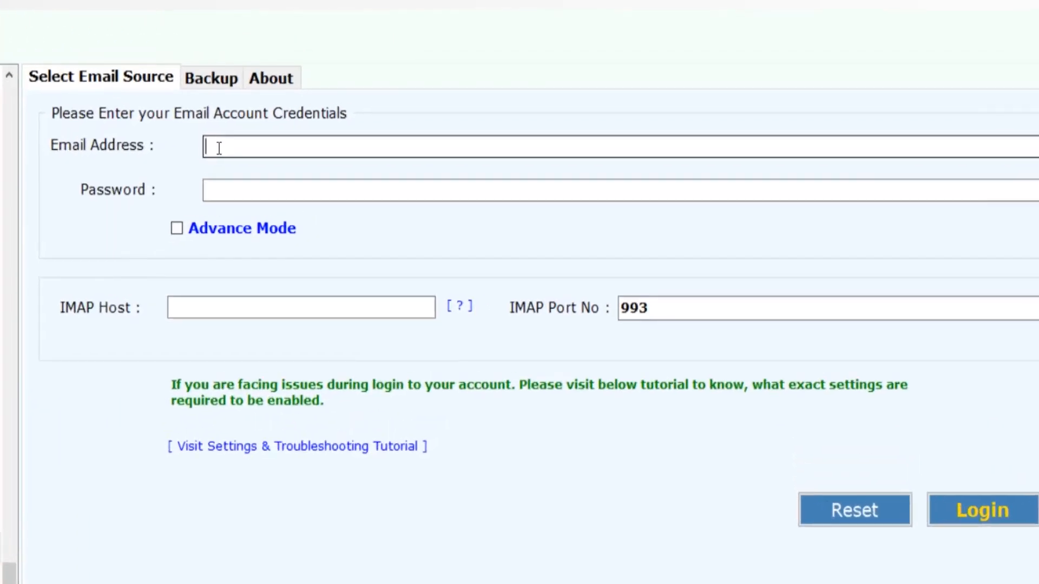
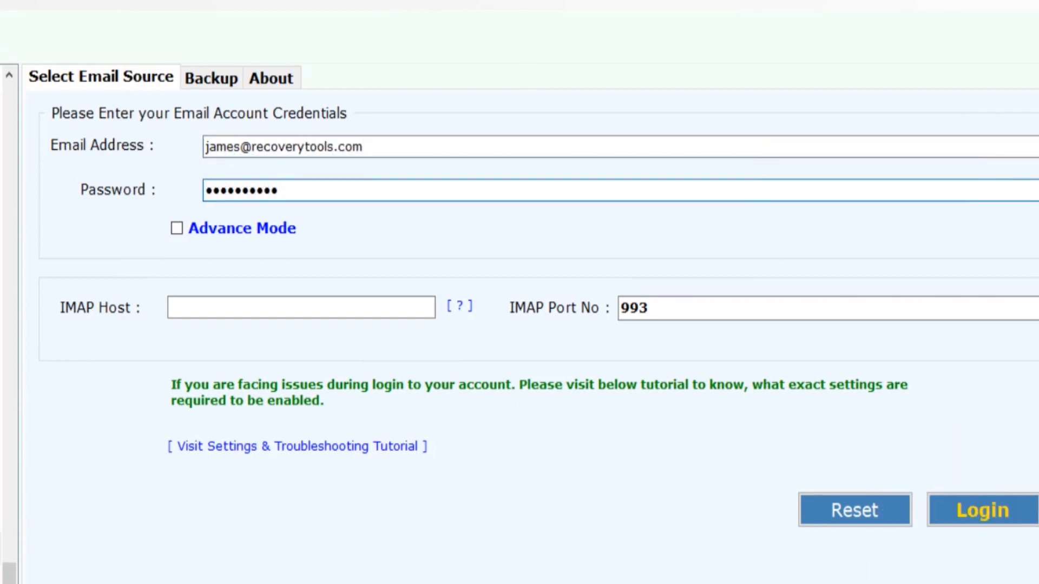
Step: Set the IMAP host to imap.ipage.com for the iPage account
click(300, 308)
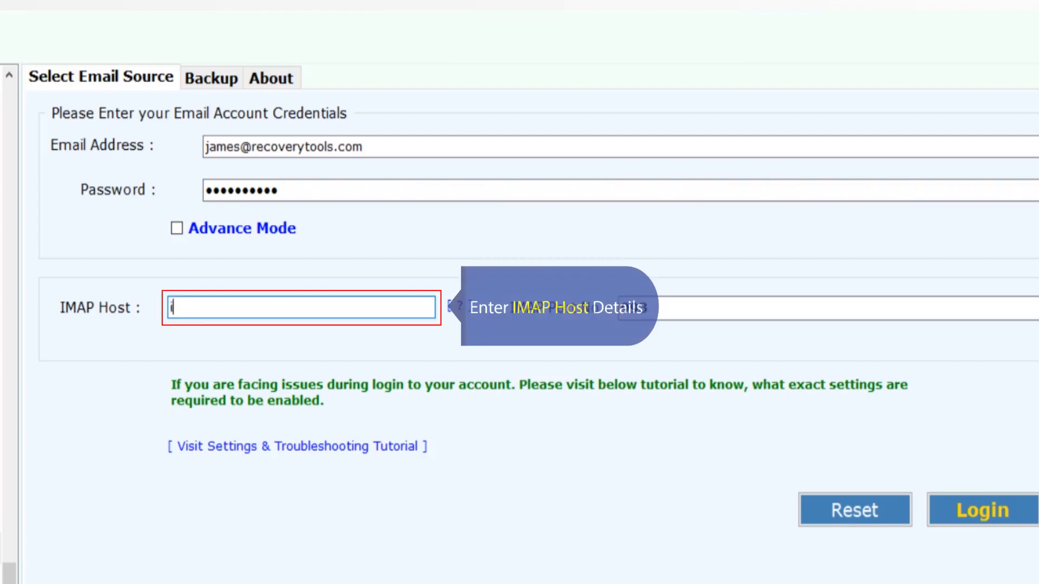
text(imap)
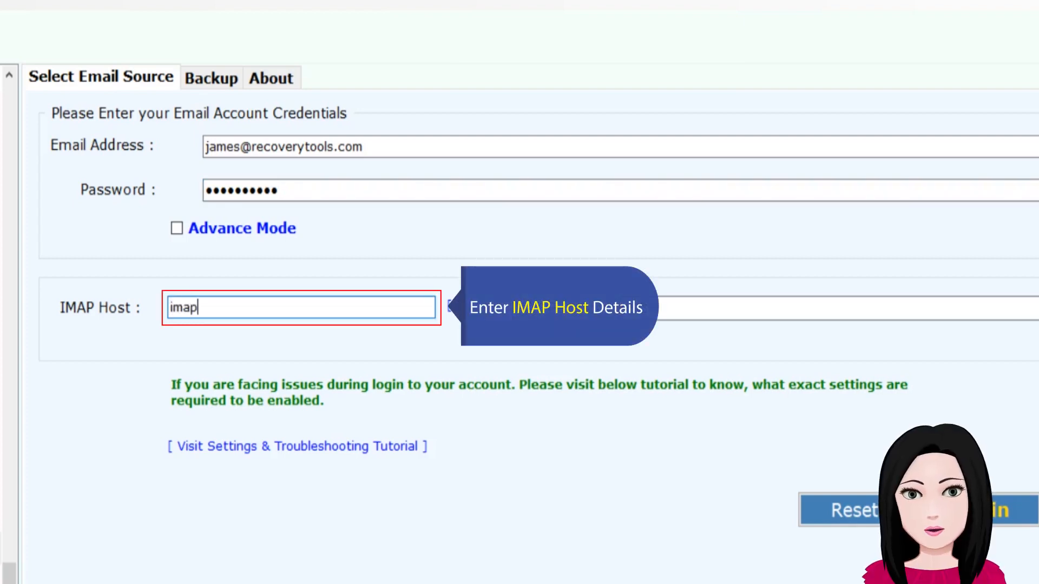
text(.ipa)
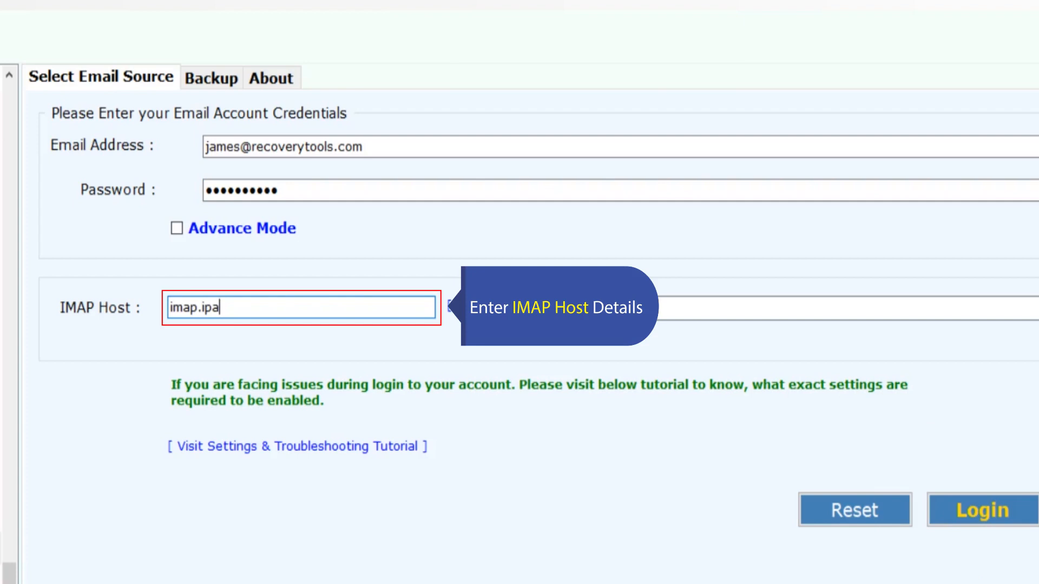
text(ge.co)
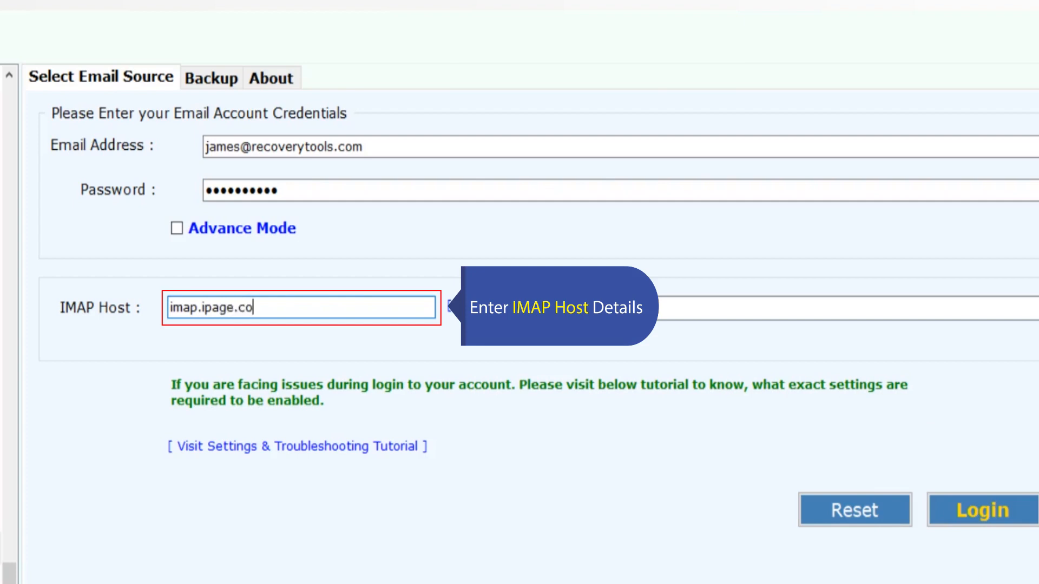
text(m)
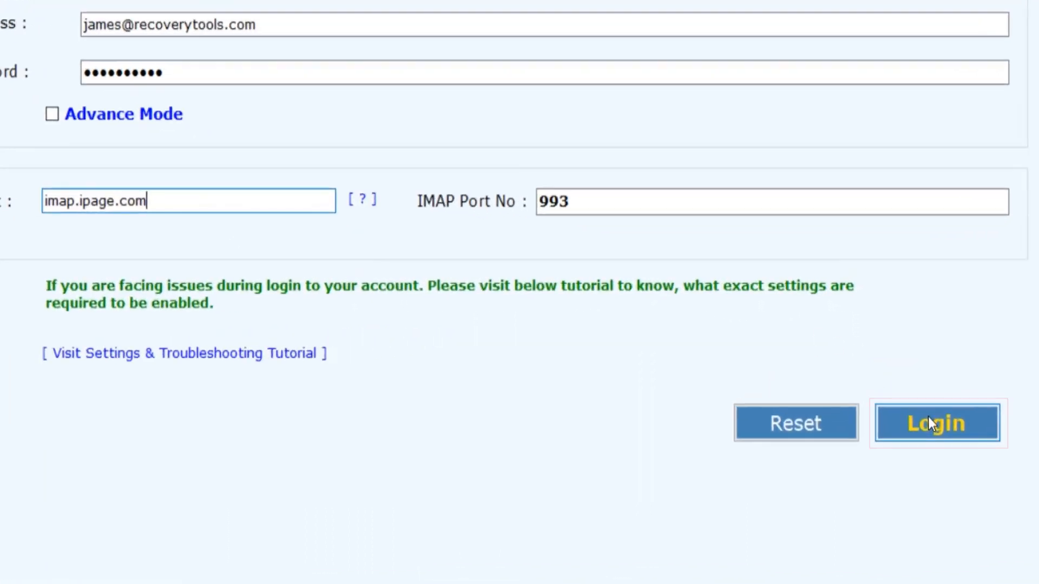
Step: Sign in to the iPage mailbox and tick all webmail folders for backup
click(936, 423)
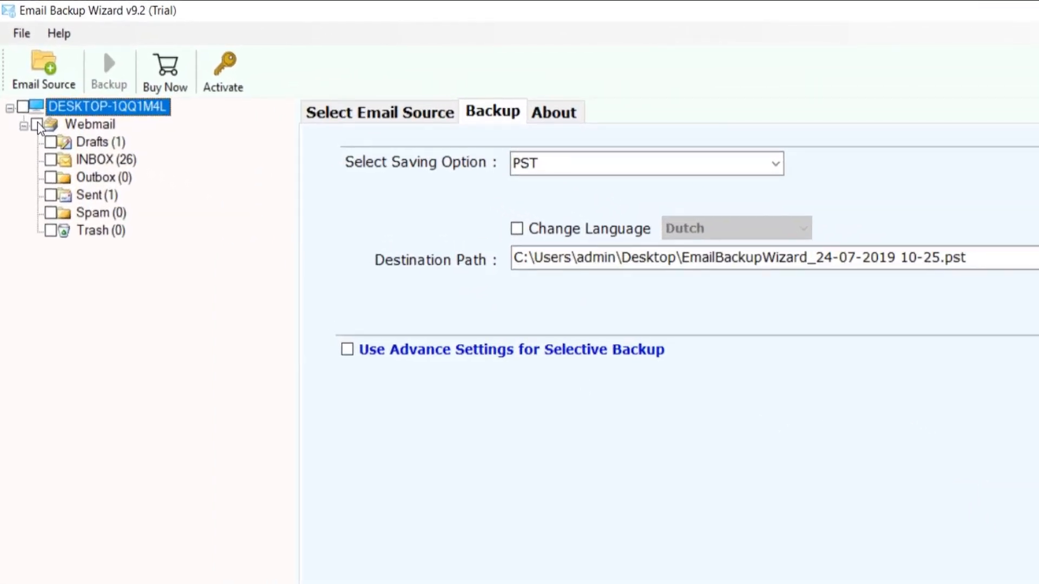
click(38, 123)
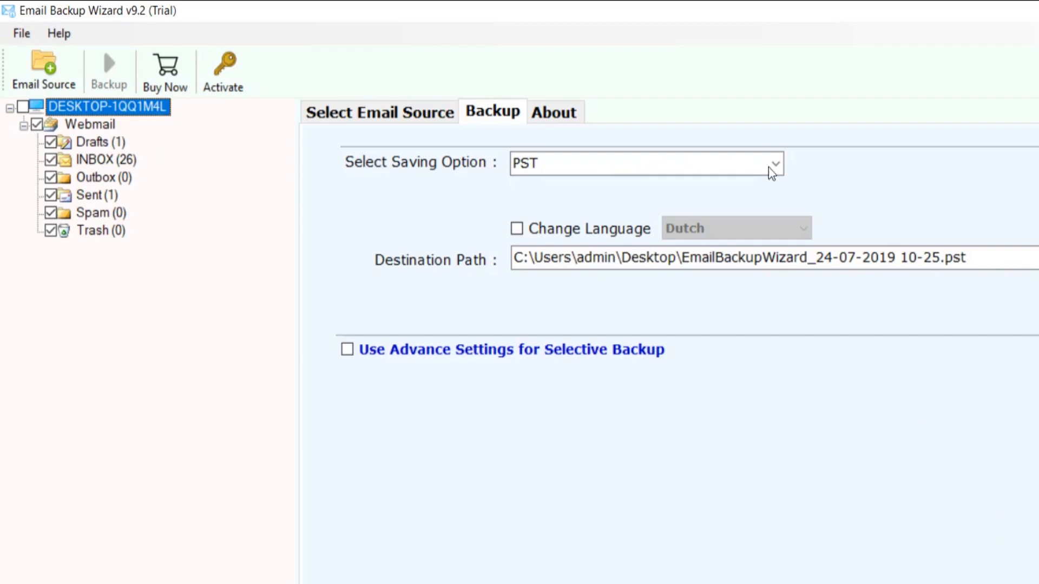
Step: Select Office 365 as the saving option for the backup
click(774, 163)
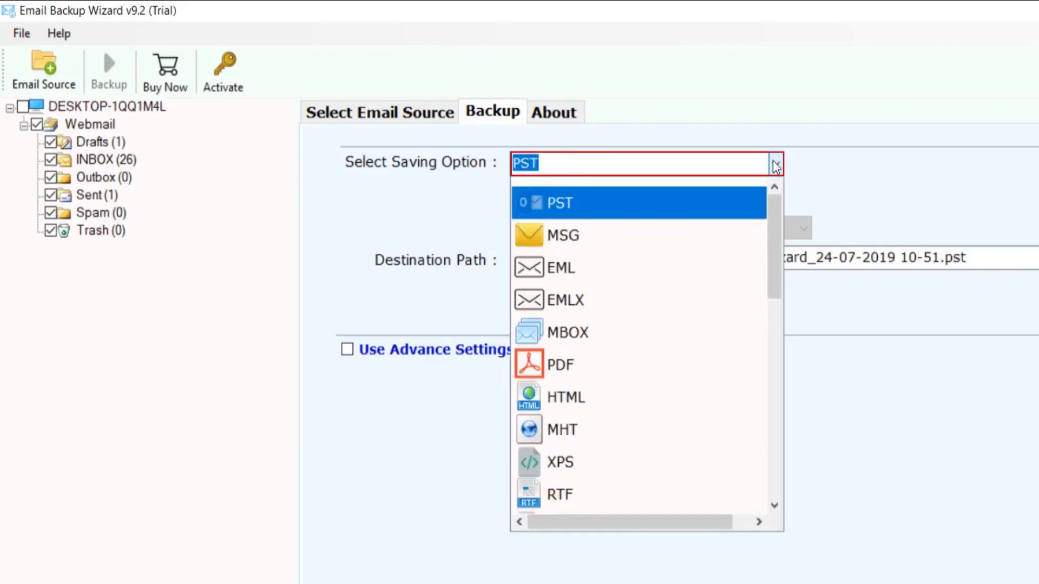
scroll(down, 3)
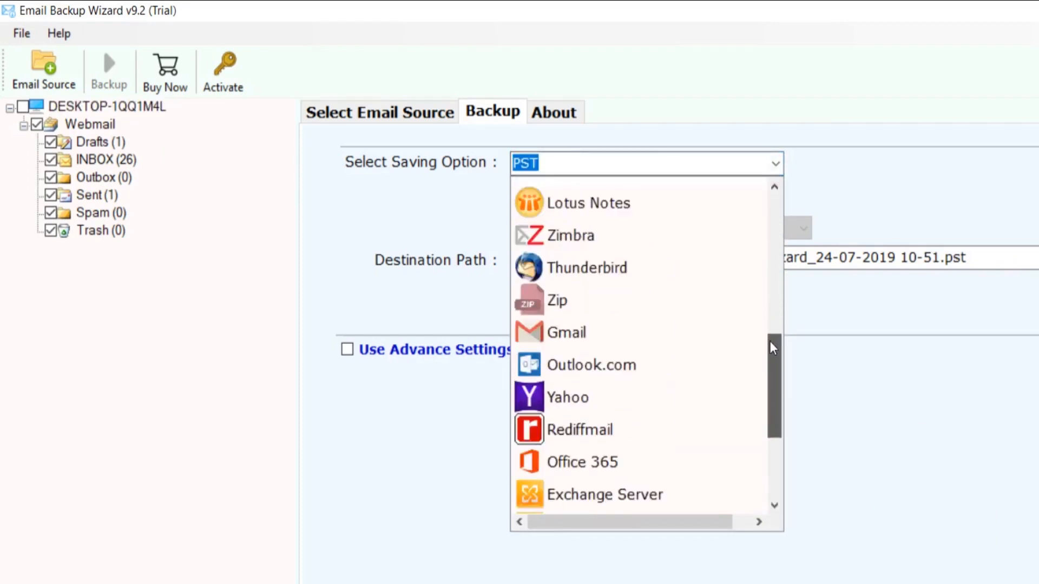
scroll(down, 3)
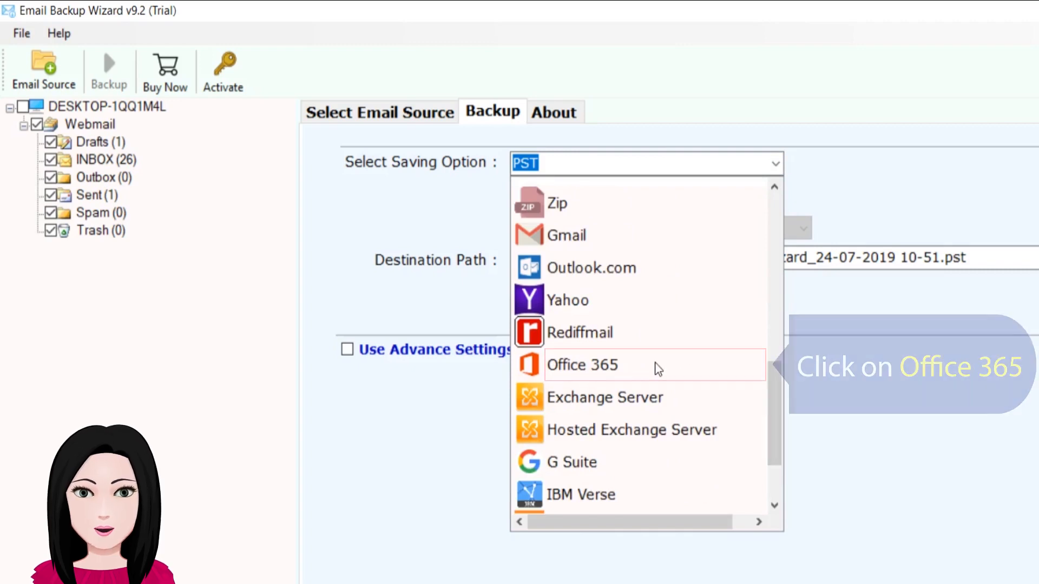
click(582, 364)
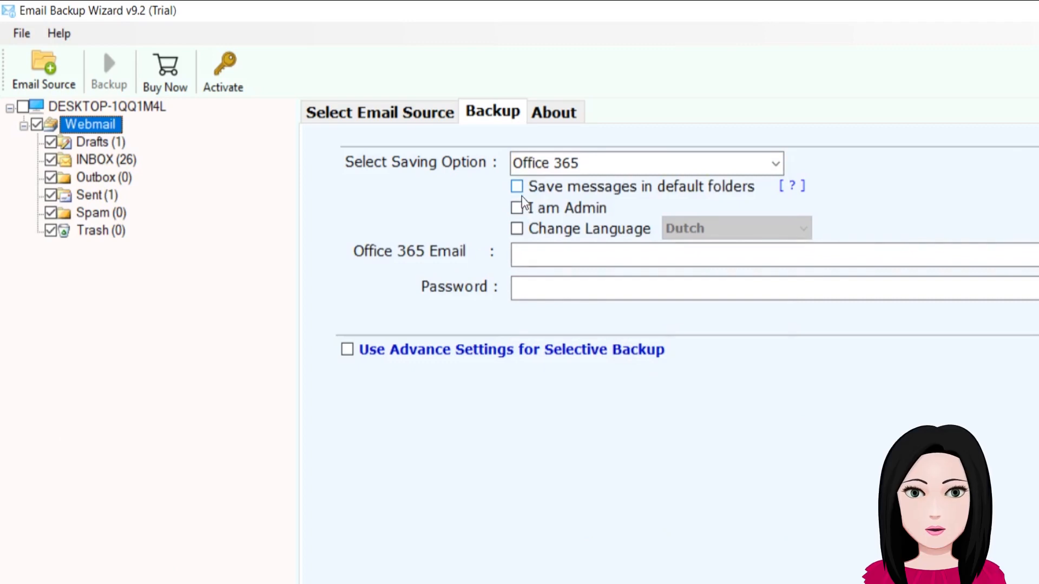
click(517, 186)
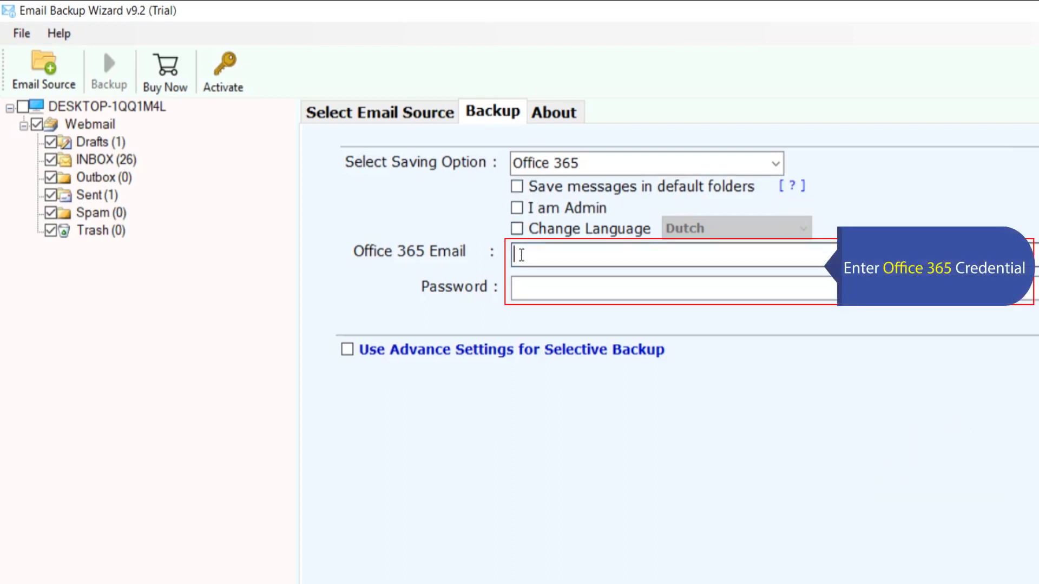
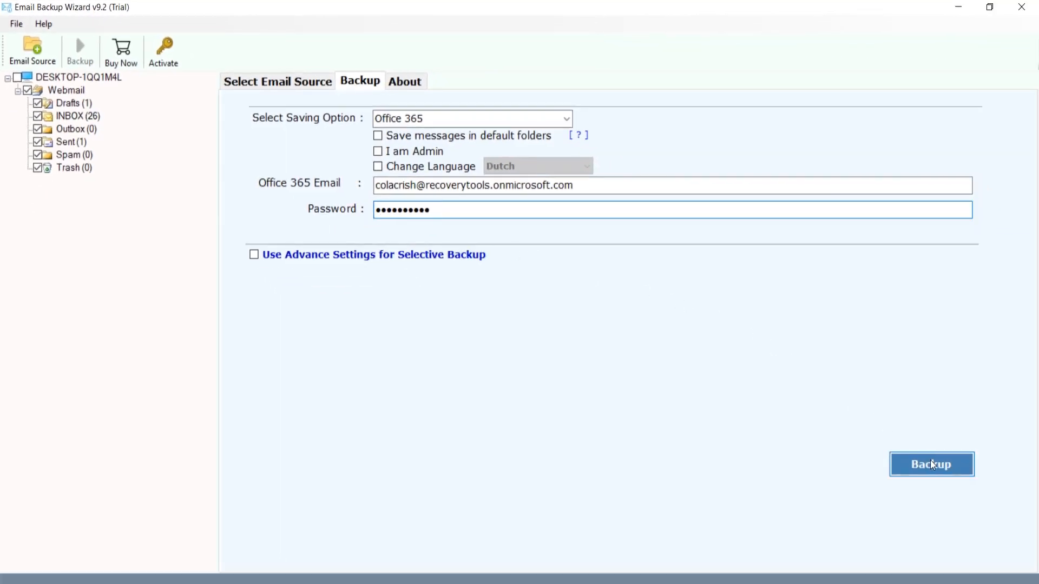
click(931, 464)
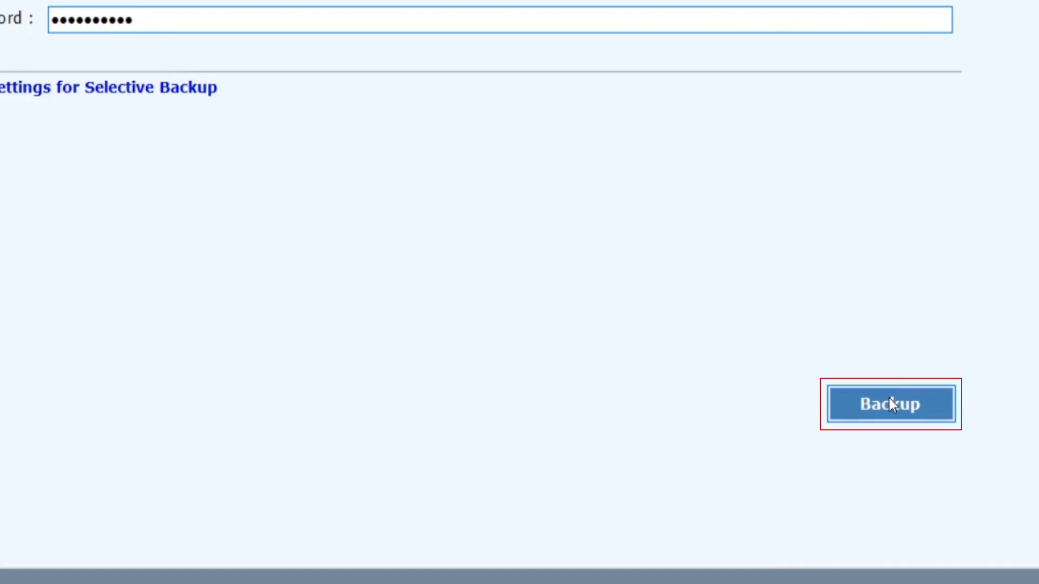
Step: Let the conversion to Office 365 complete and acknowledge the success message, leaving the 25-message trial notice
click(890, 404)
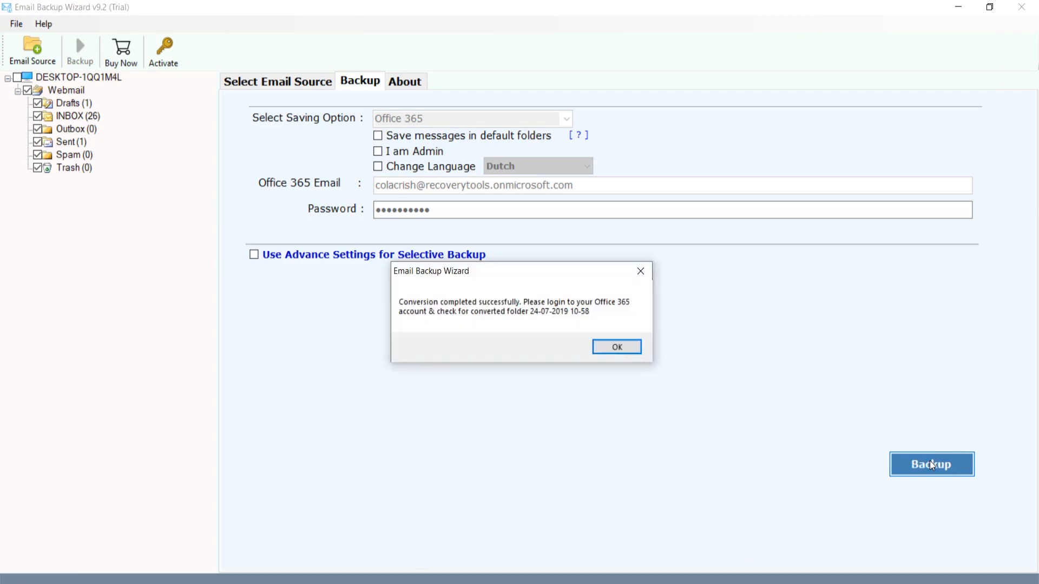
mouse_move(757, 421)
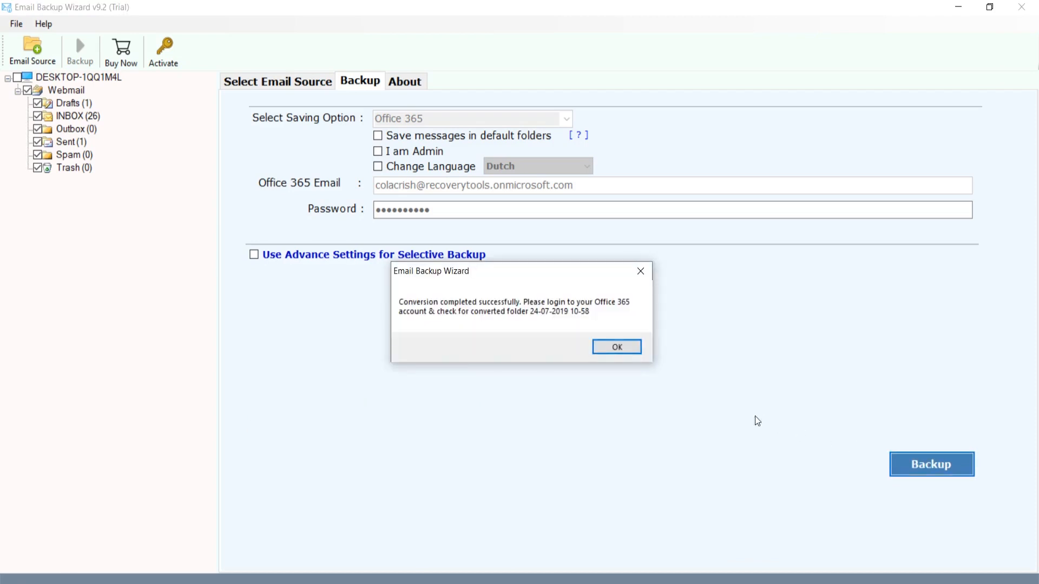
mouse_move(616, 347)
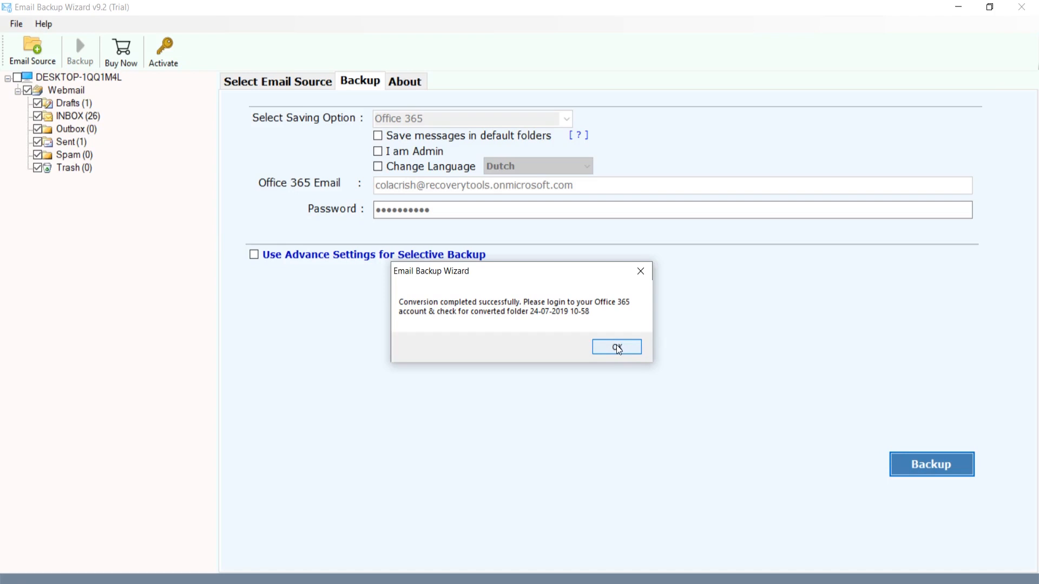
click(615, 346)
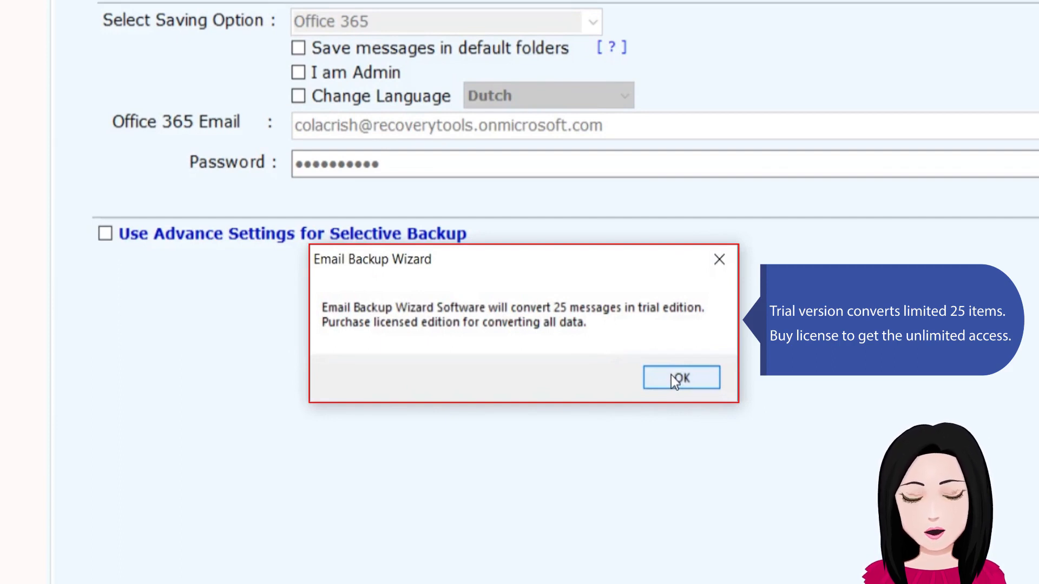
click(680, 377)
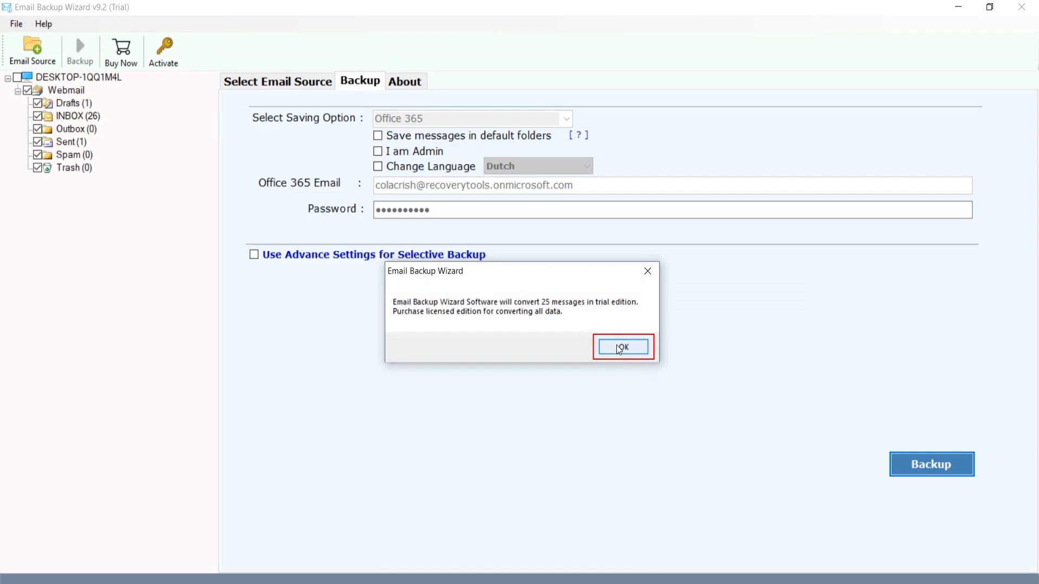
click(621, 346)
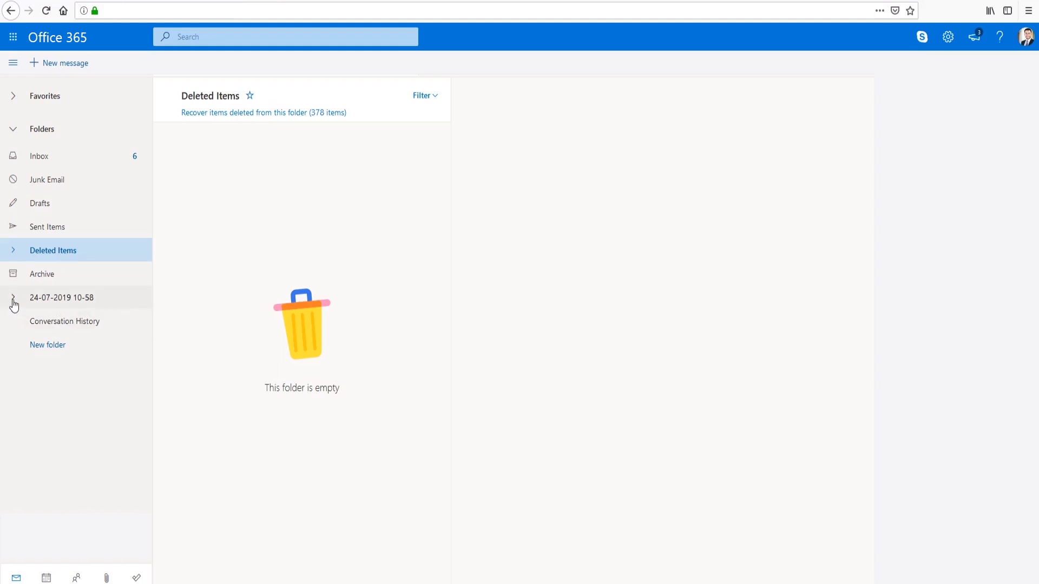
click(13, 298)
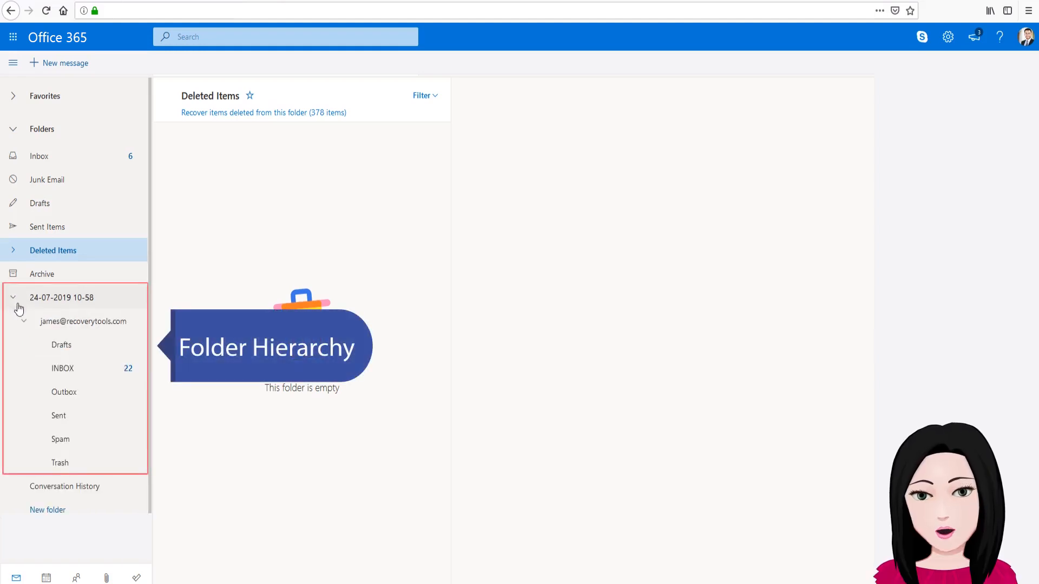
mouse_move(30, 464)
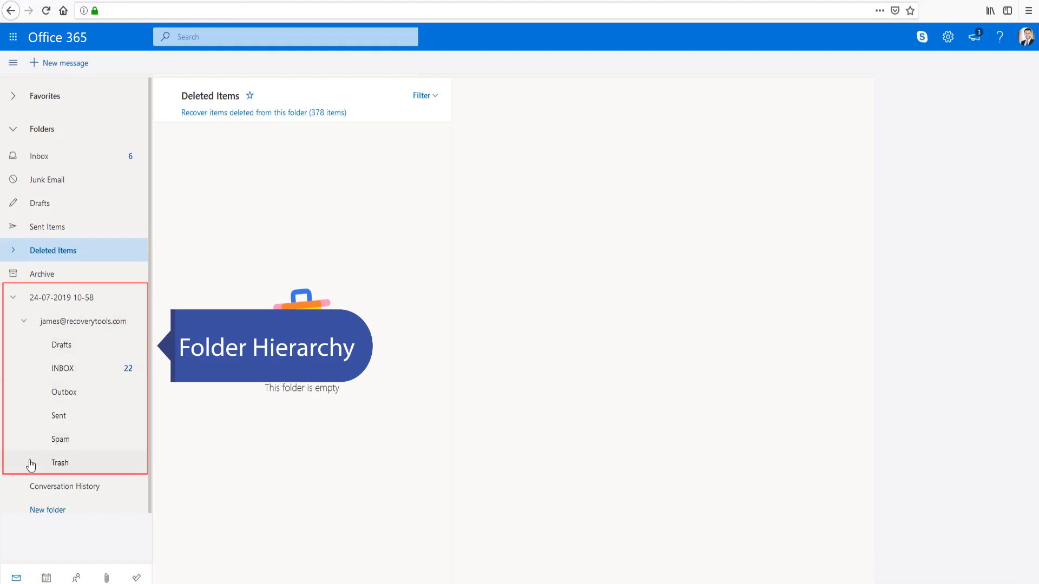
mouse_move(38, 373)
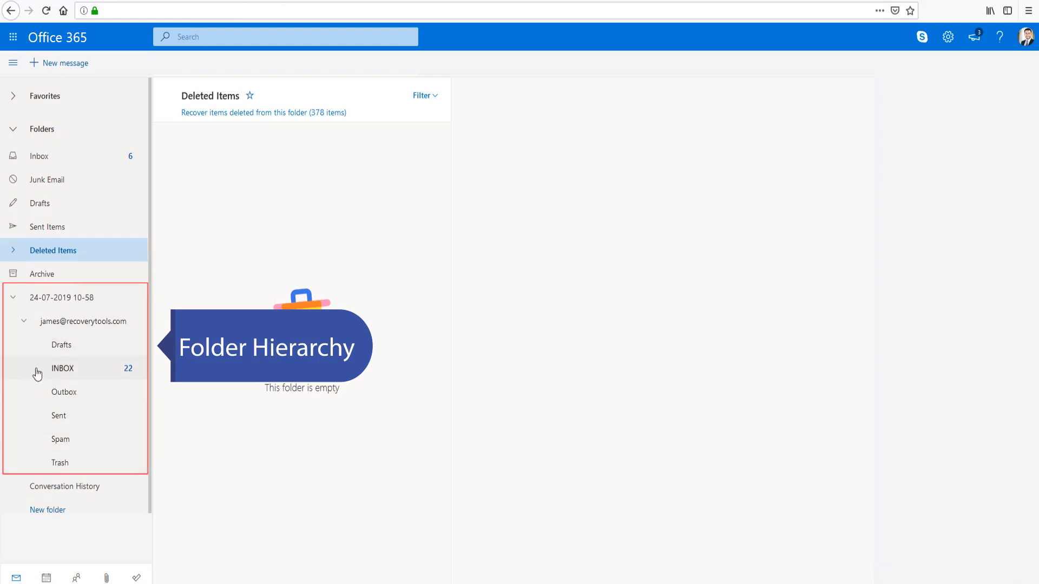
click(62, 368)
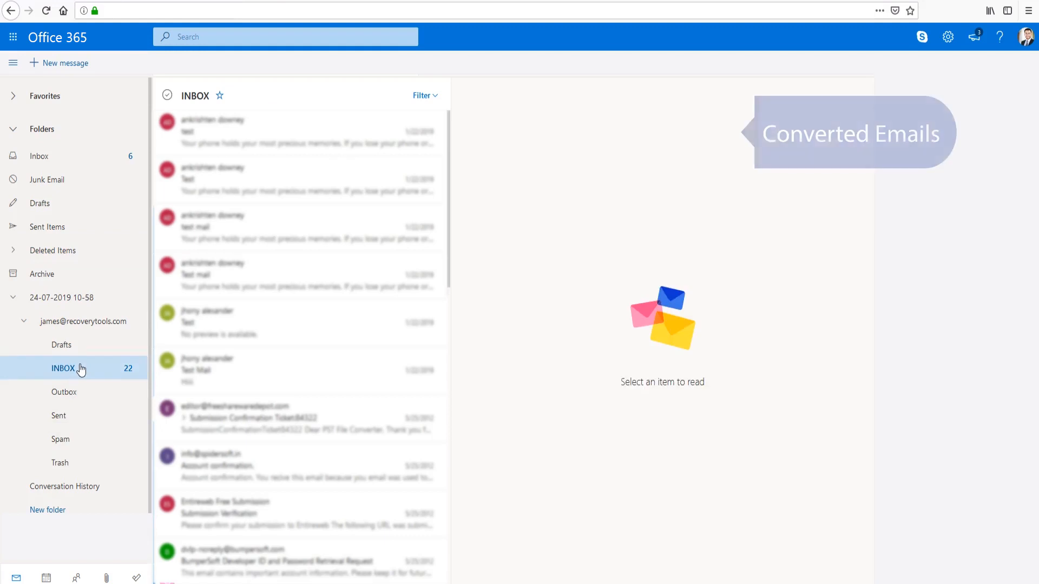